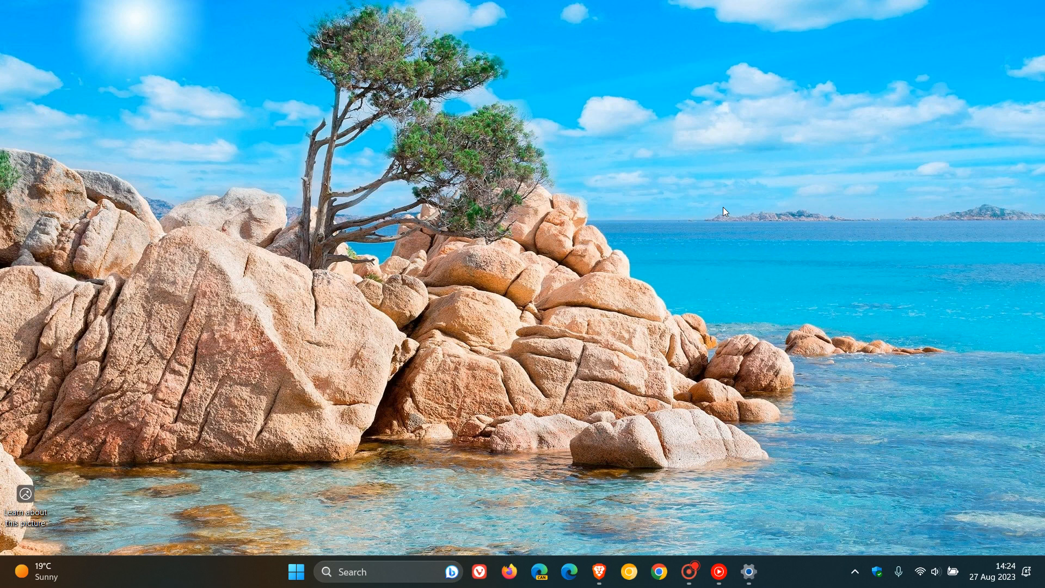
mouse_move(758, 558)
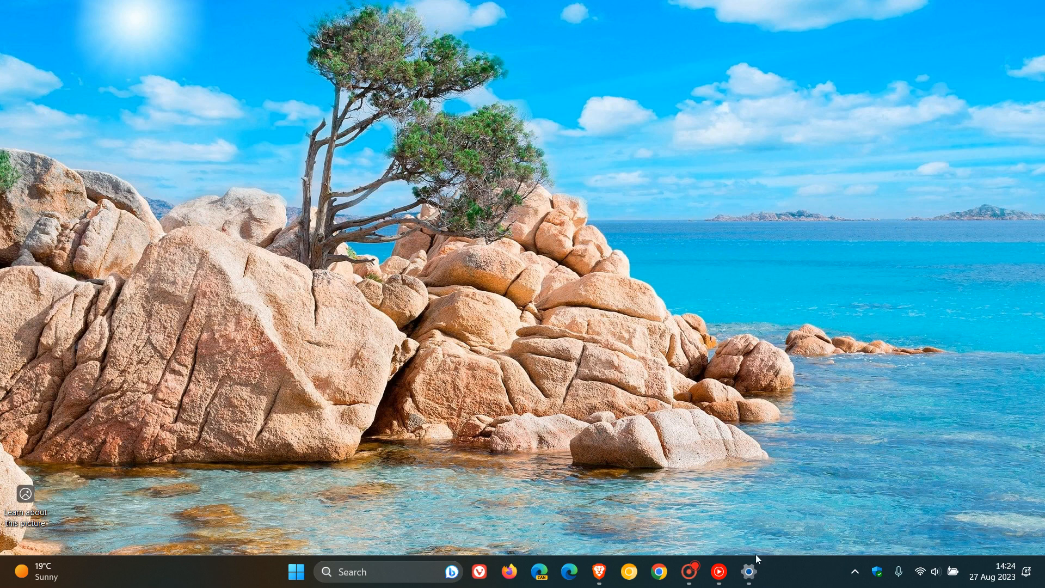
Open Brave from the taskbar showing MSI's KB5029351 UNSUPPORTED_PROCESSOR news article.
click(749, 571)
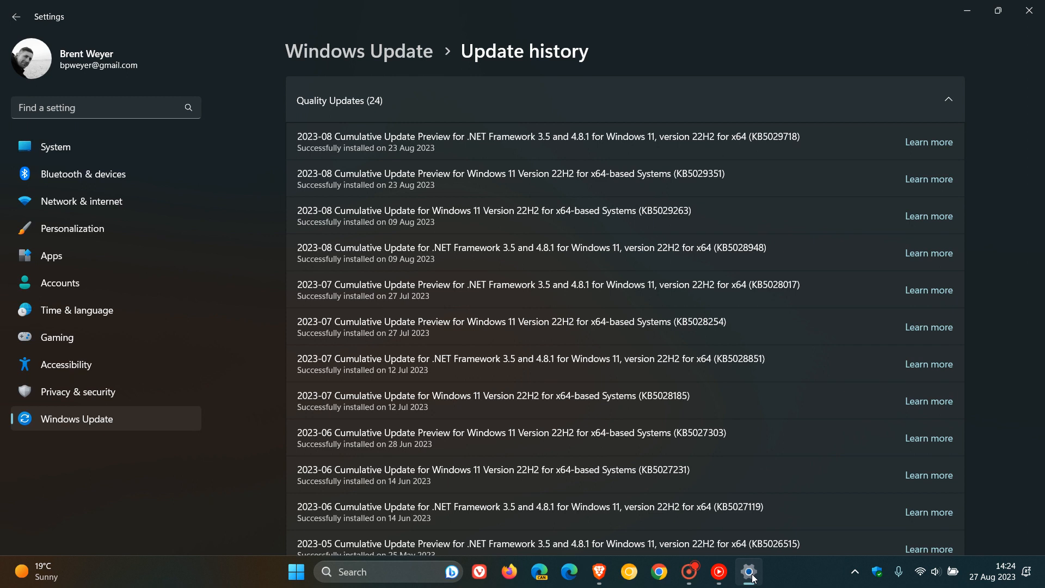
mouse_move(710, 153)
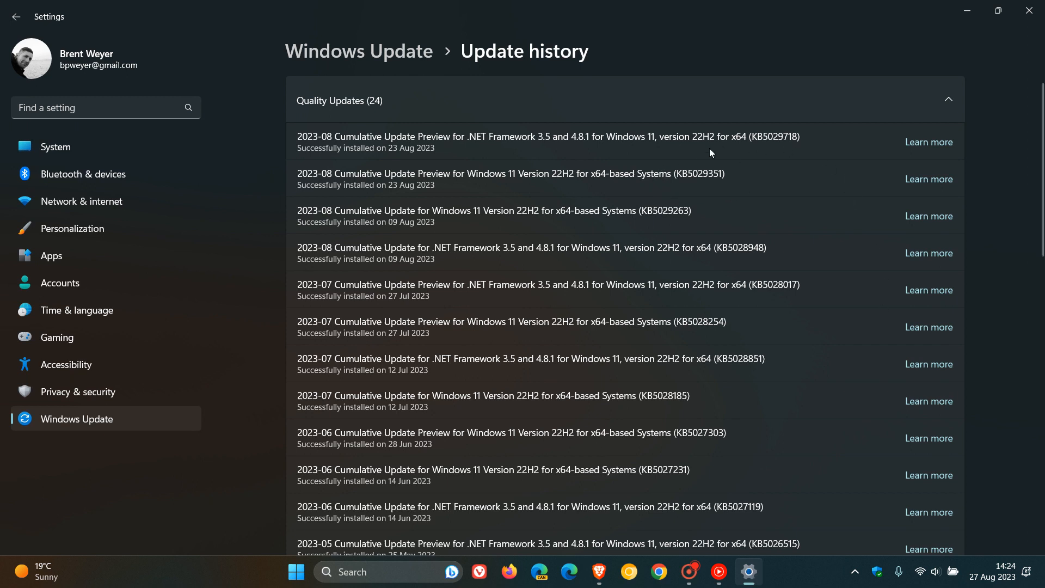
mouse_move(754, 189)
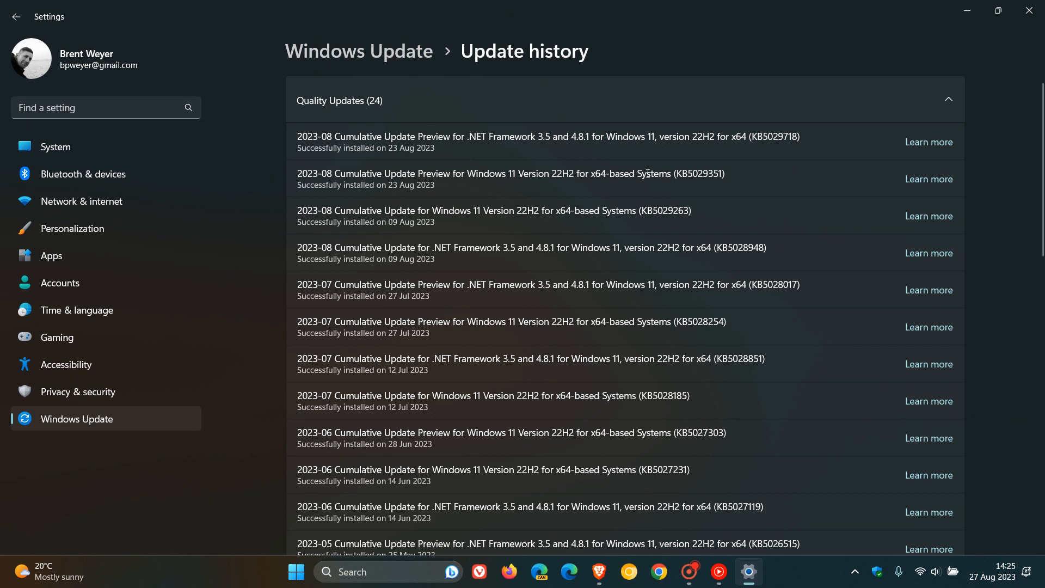
mouse_move(749, 191)
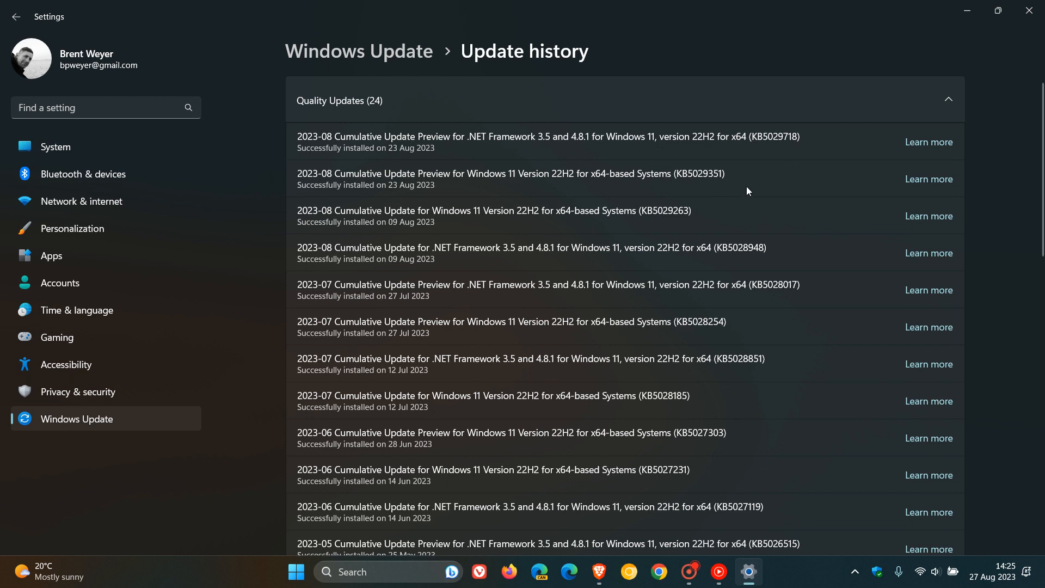
mouse_move(687, 192)
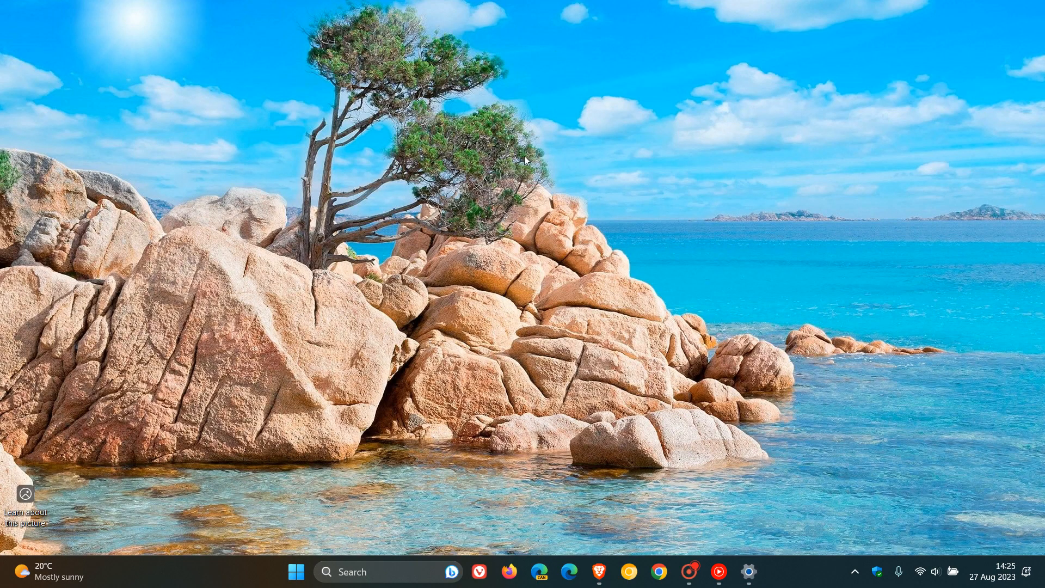
mouse_move(736, 233)
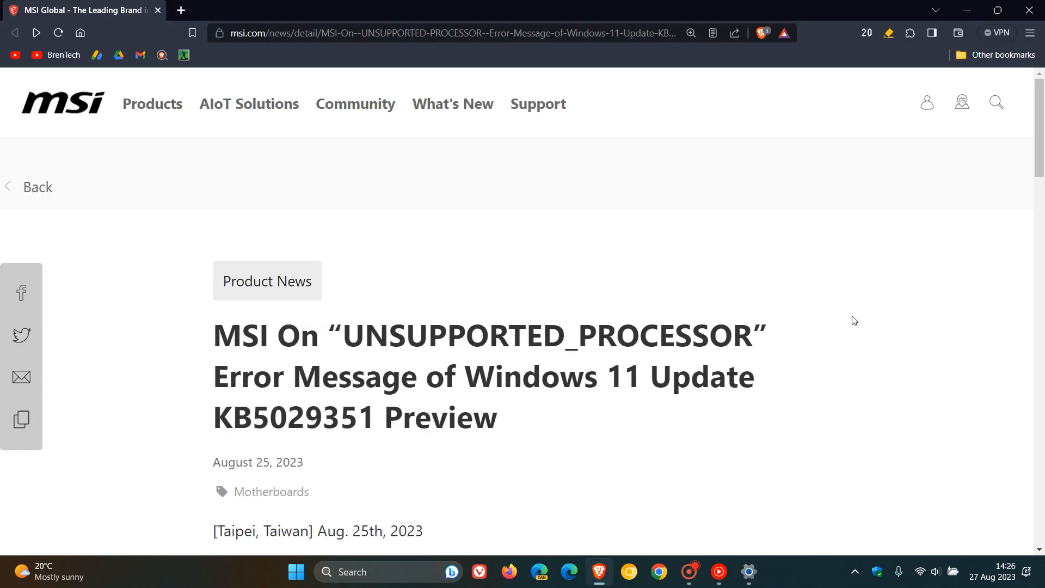
Scroll to Temporary Workaround and highlight its paragraph about uninstalling KB5029351.
scroll(down, 3)
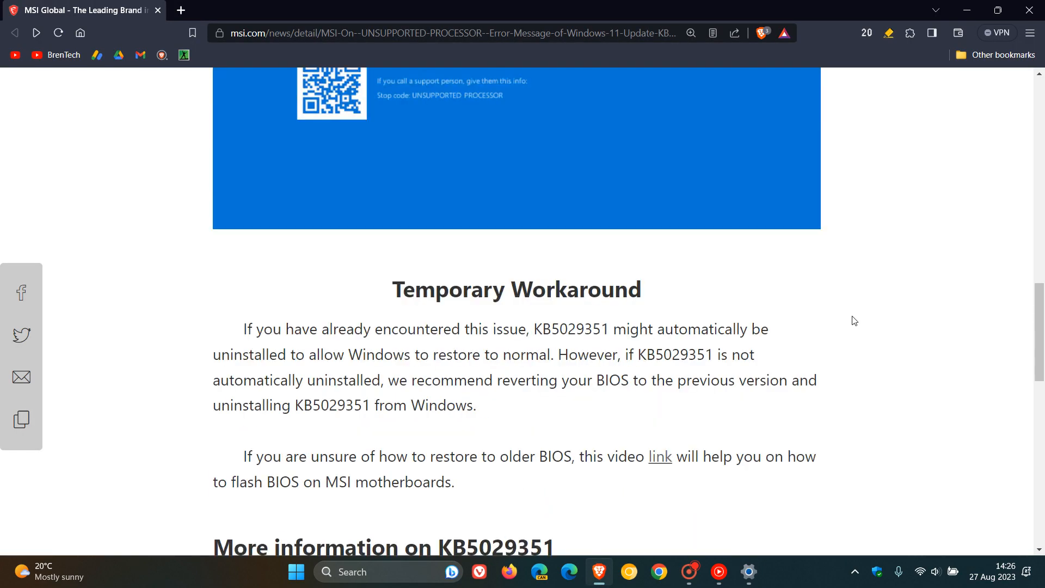
scroll(down, 3)
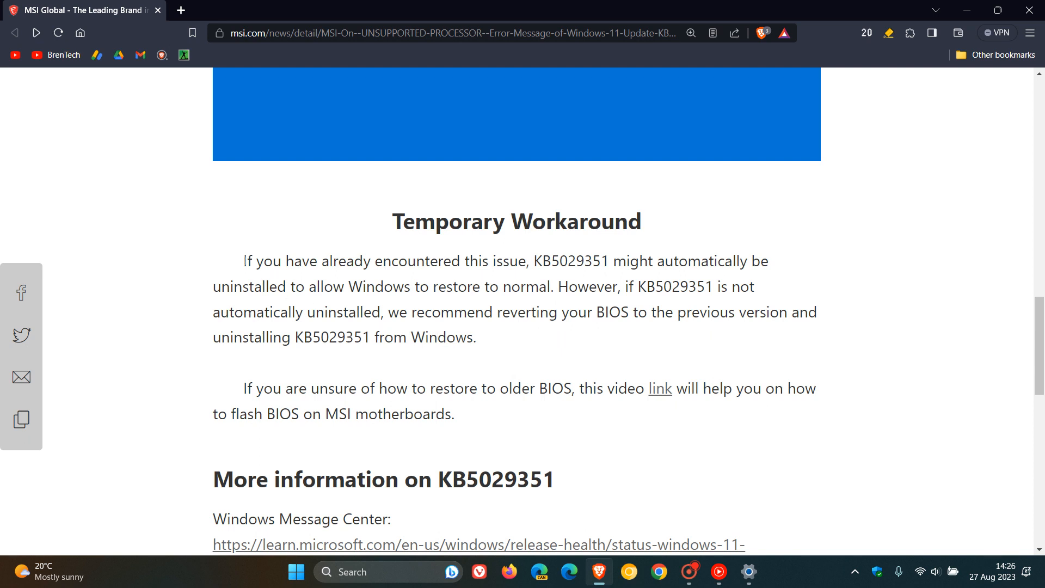
drag(243, 260, 458, 260)
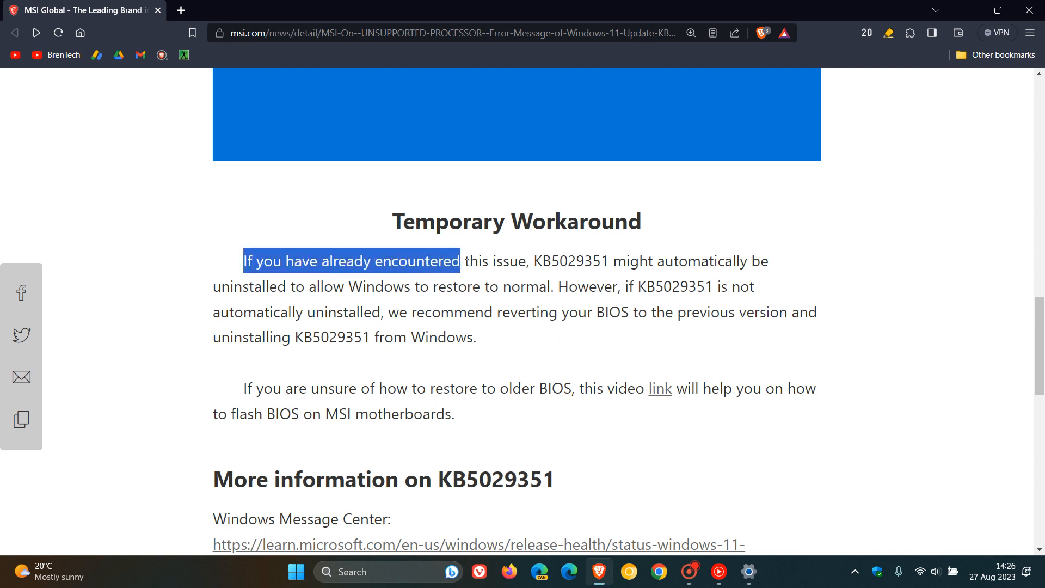
drag(459, 261, 559, 261)
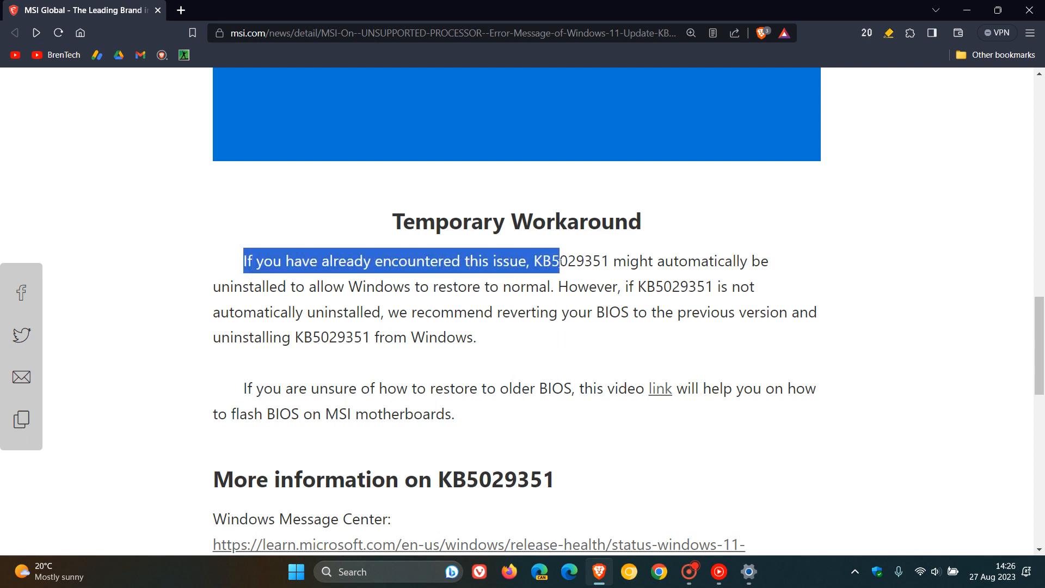
drag(559, 261, 747, 261)
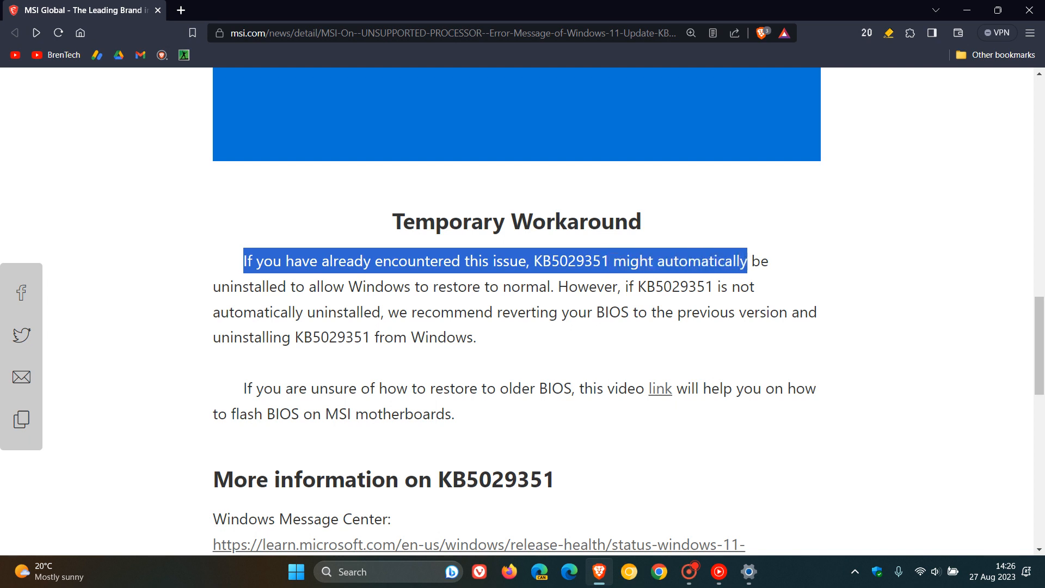
drag(746, 261, 755, 287)
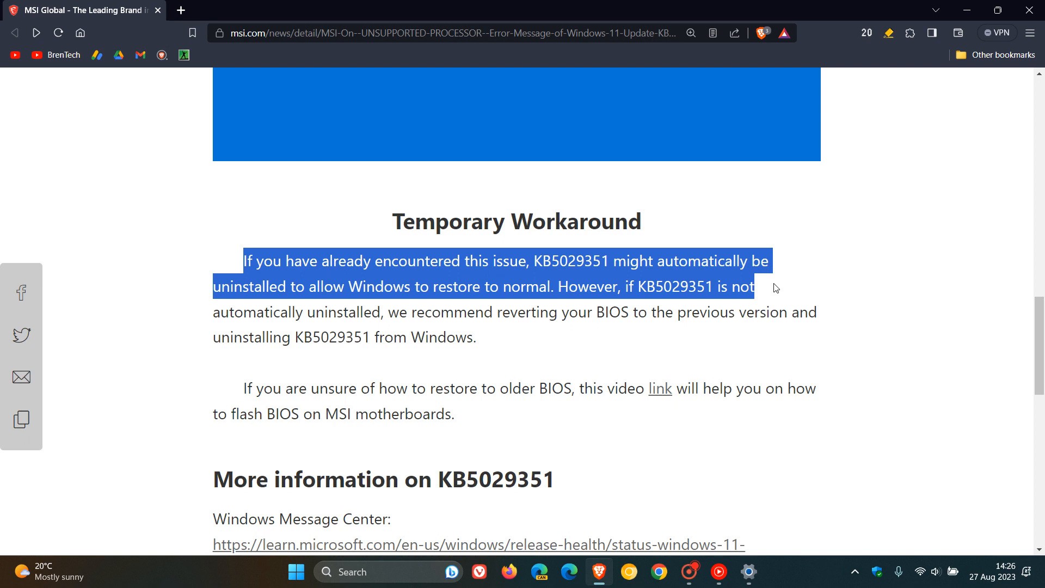
mouse_move(804, 301)
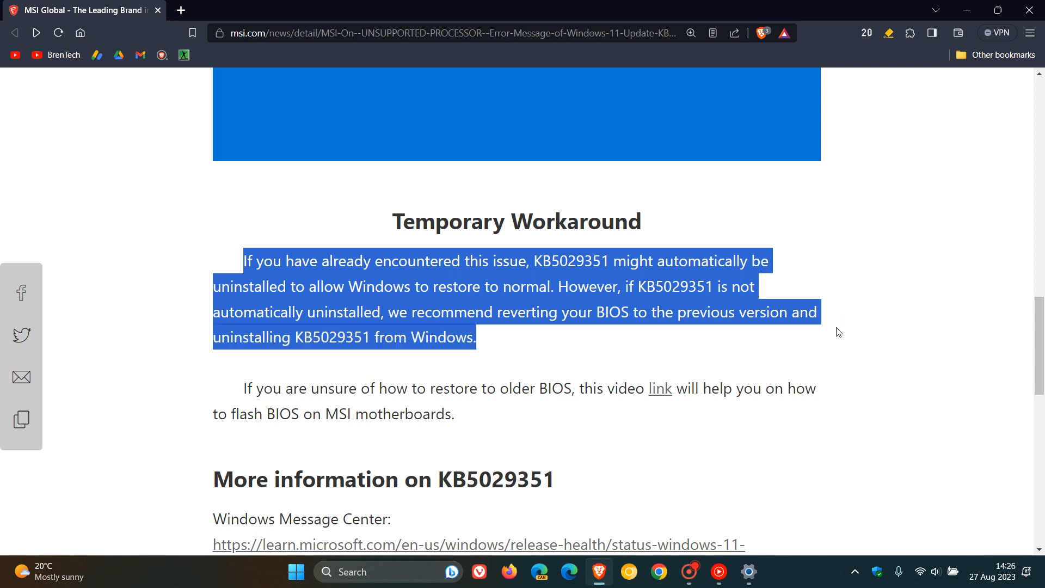
mouse_move(889, 345)
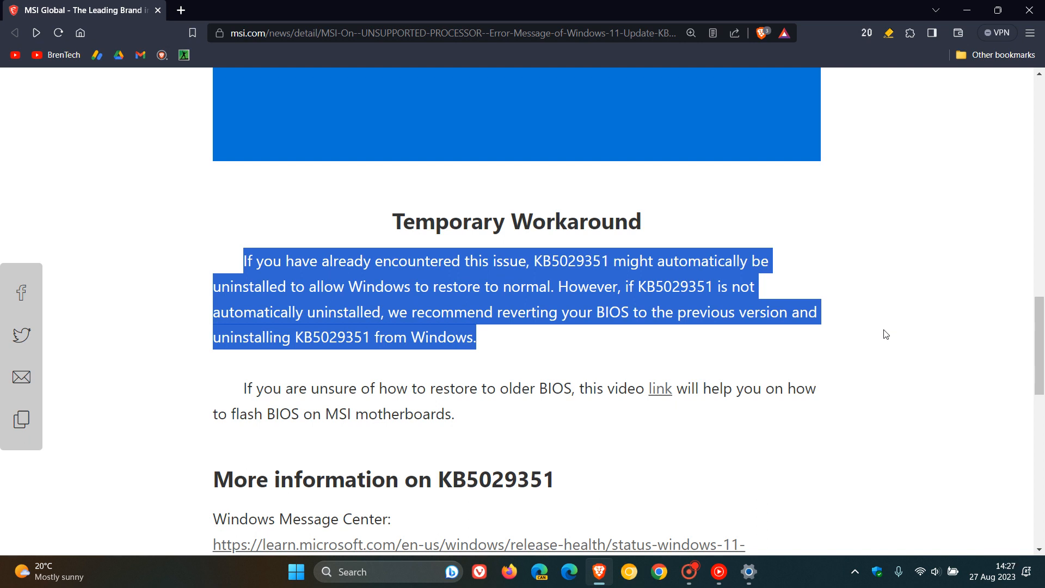
Deselect the highlighted workaround paragraph and minimize the Brave window.
click(885, 334)
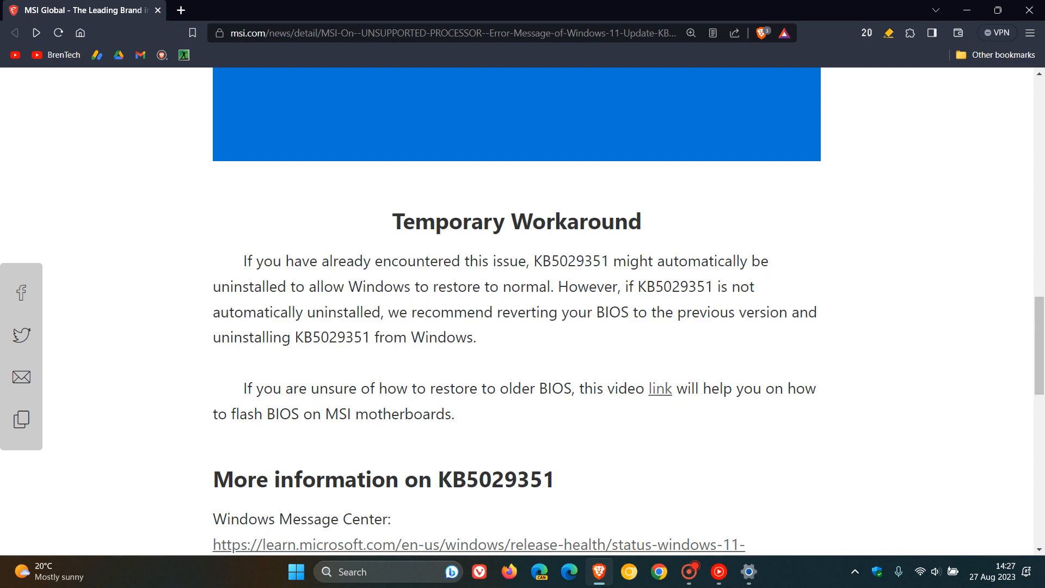
mouse_move(662, 411)
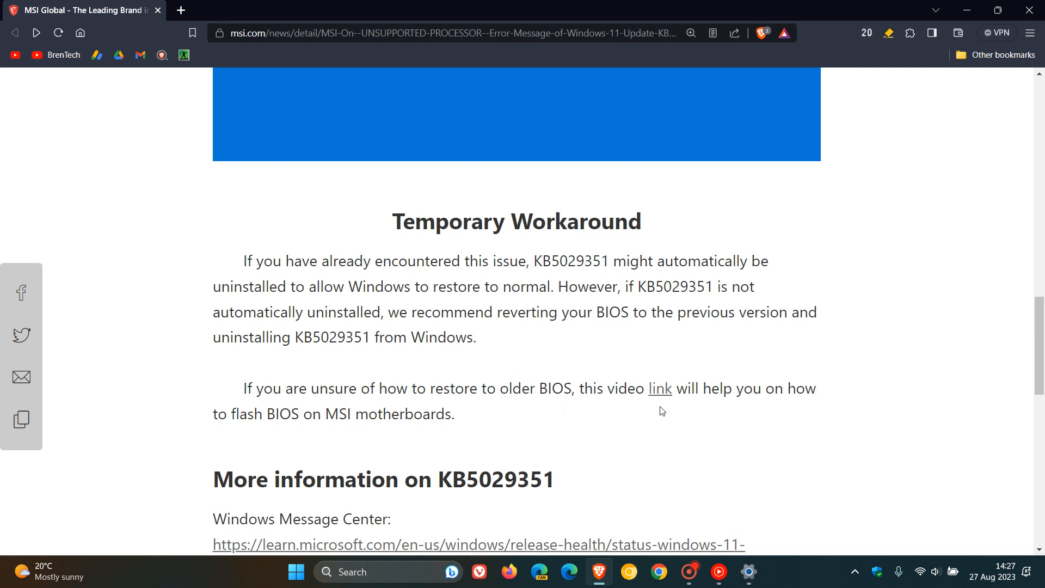
click(660, 388)
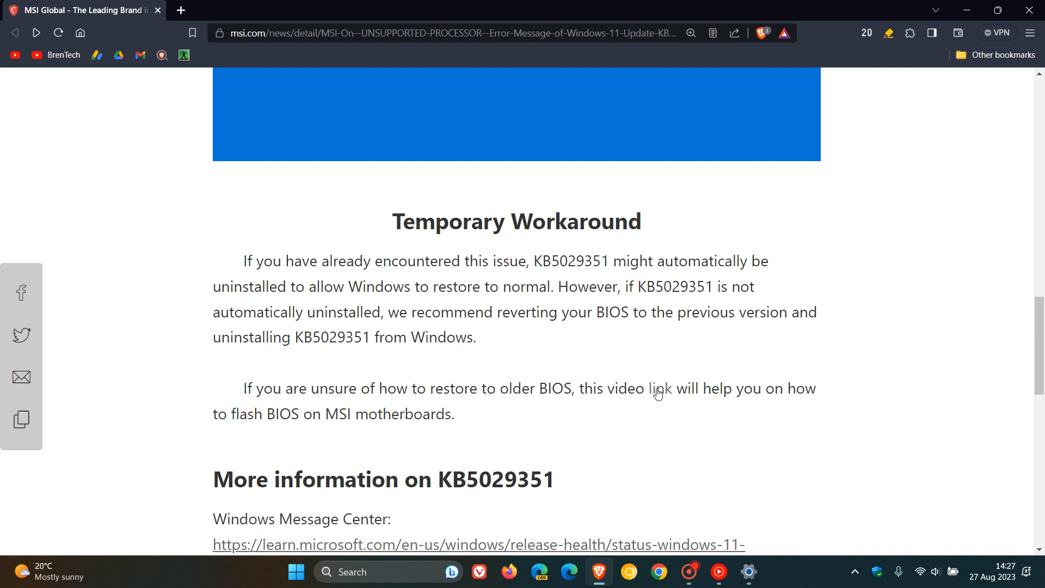
mouse_move(897, 371)
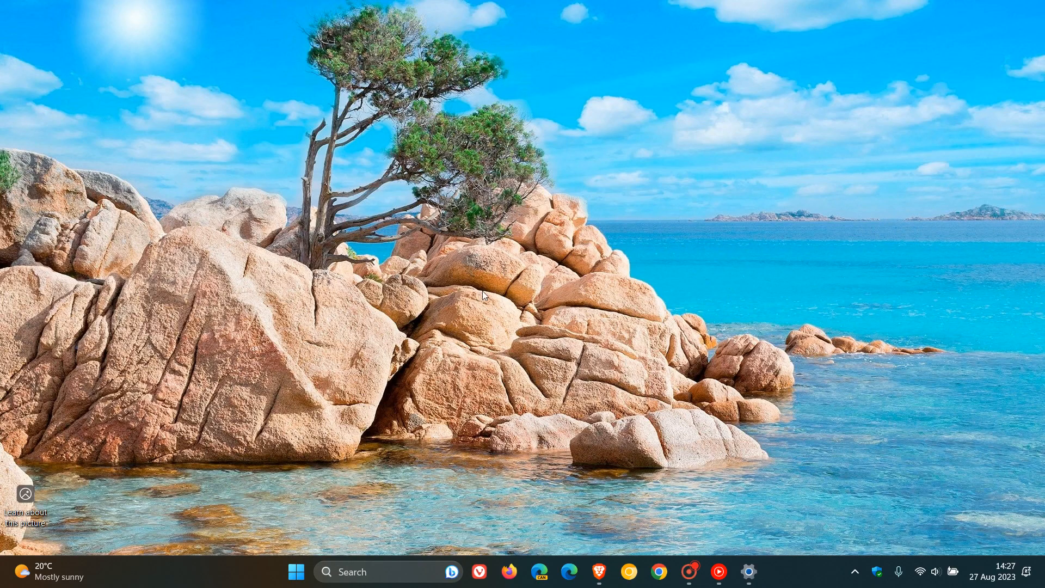
mouse_move(642, 241)
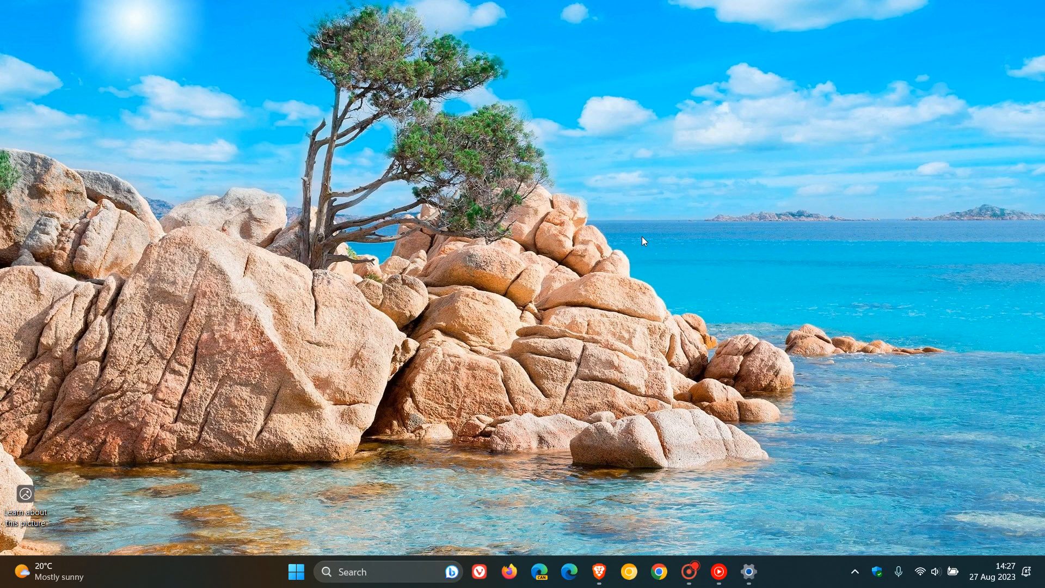